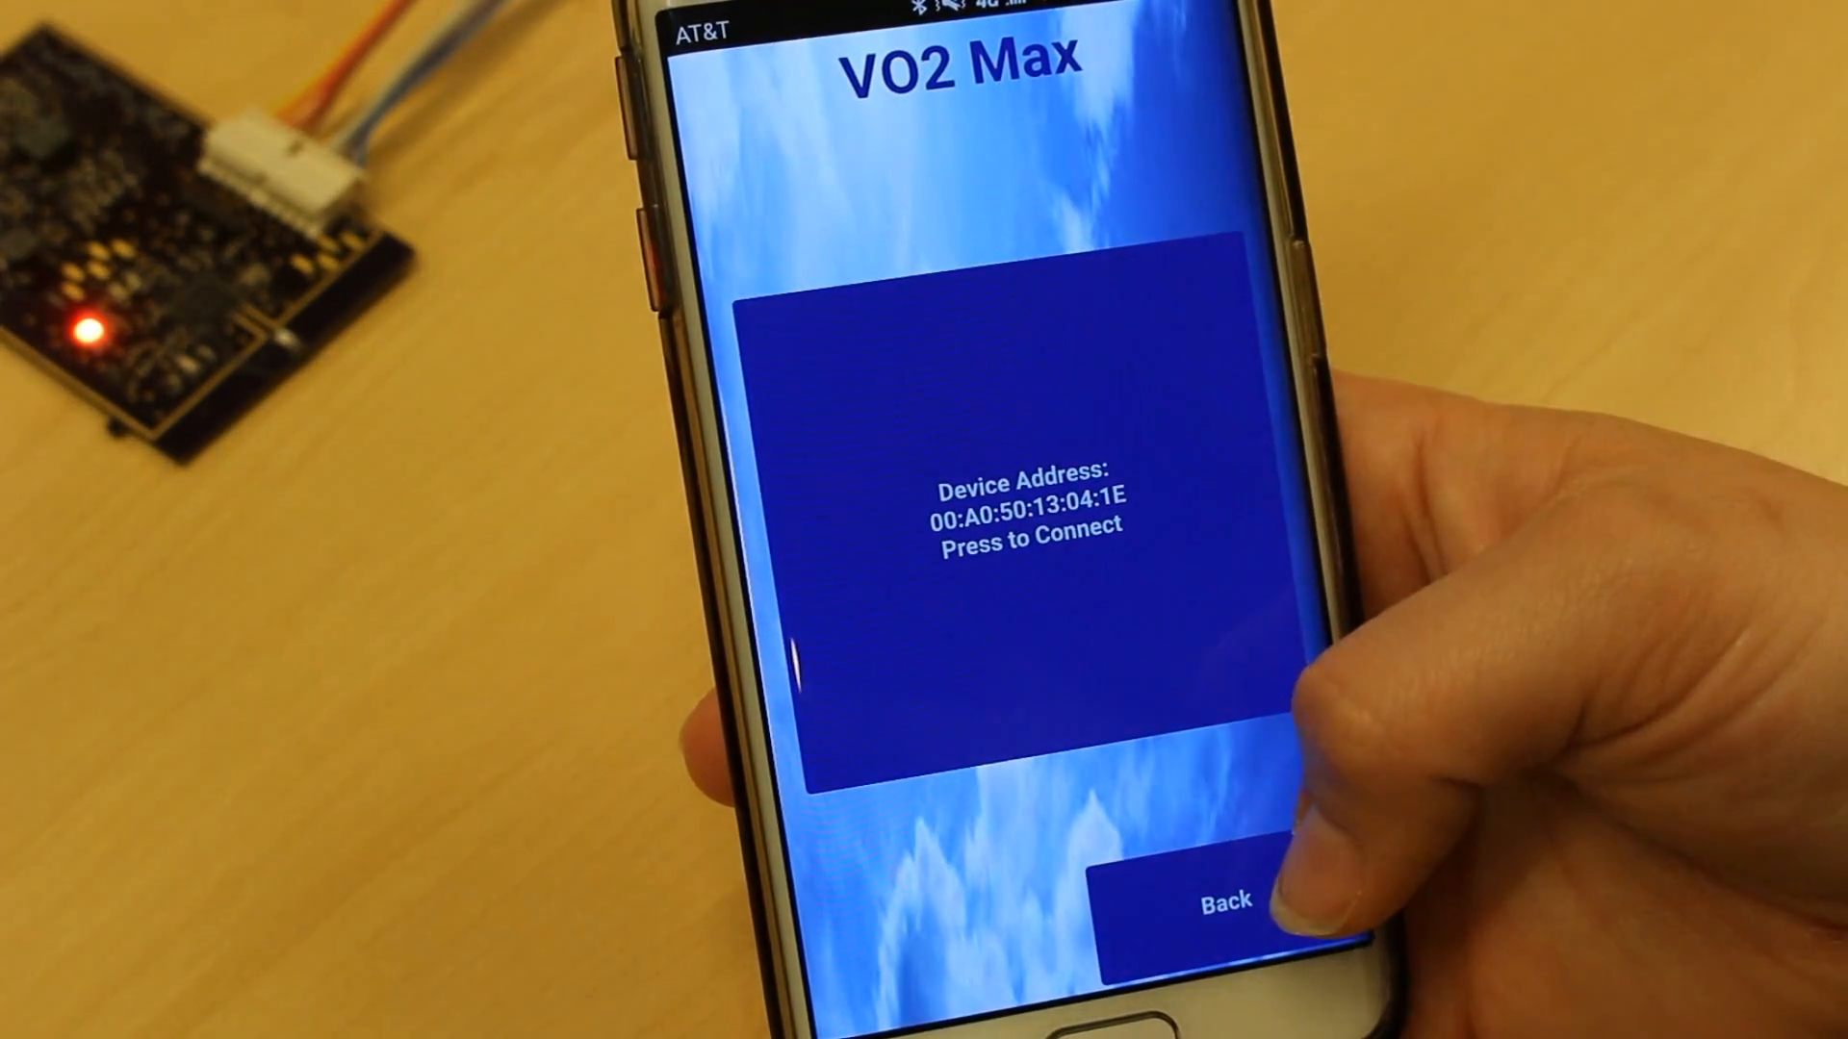
Step: Connect the VO2 Max app to the board and discover its 0xb73a service details
click(1014, 519)
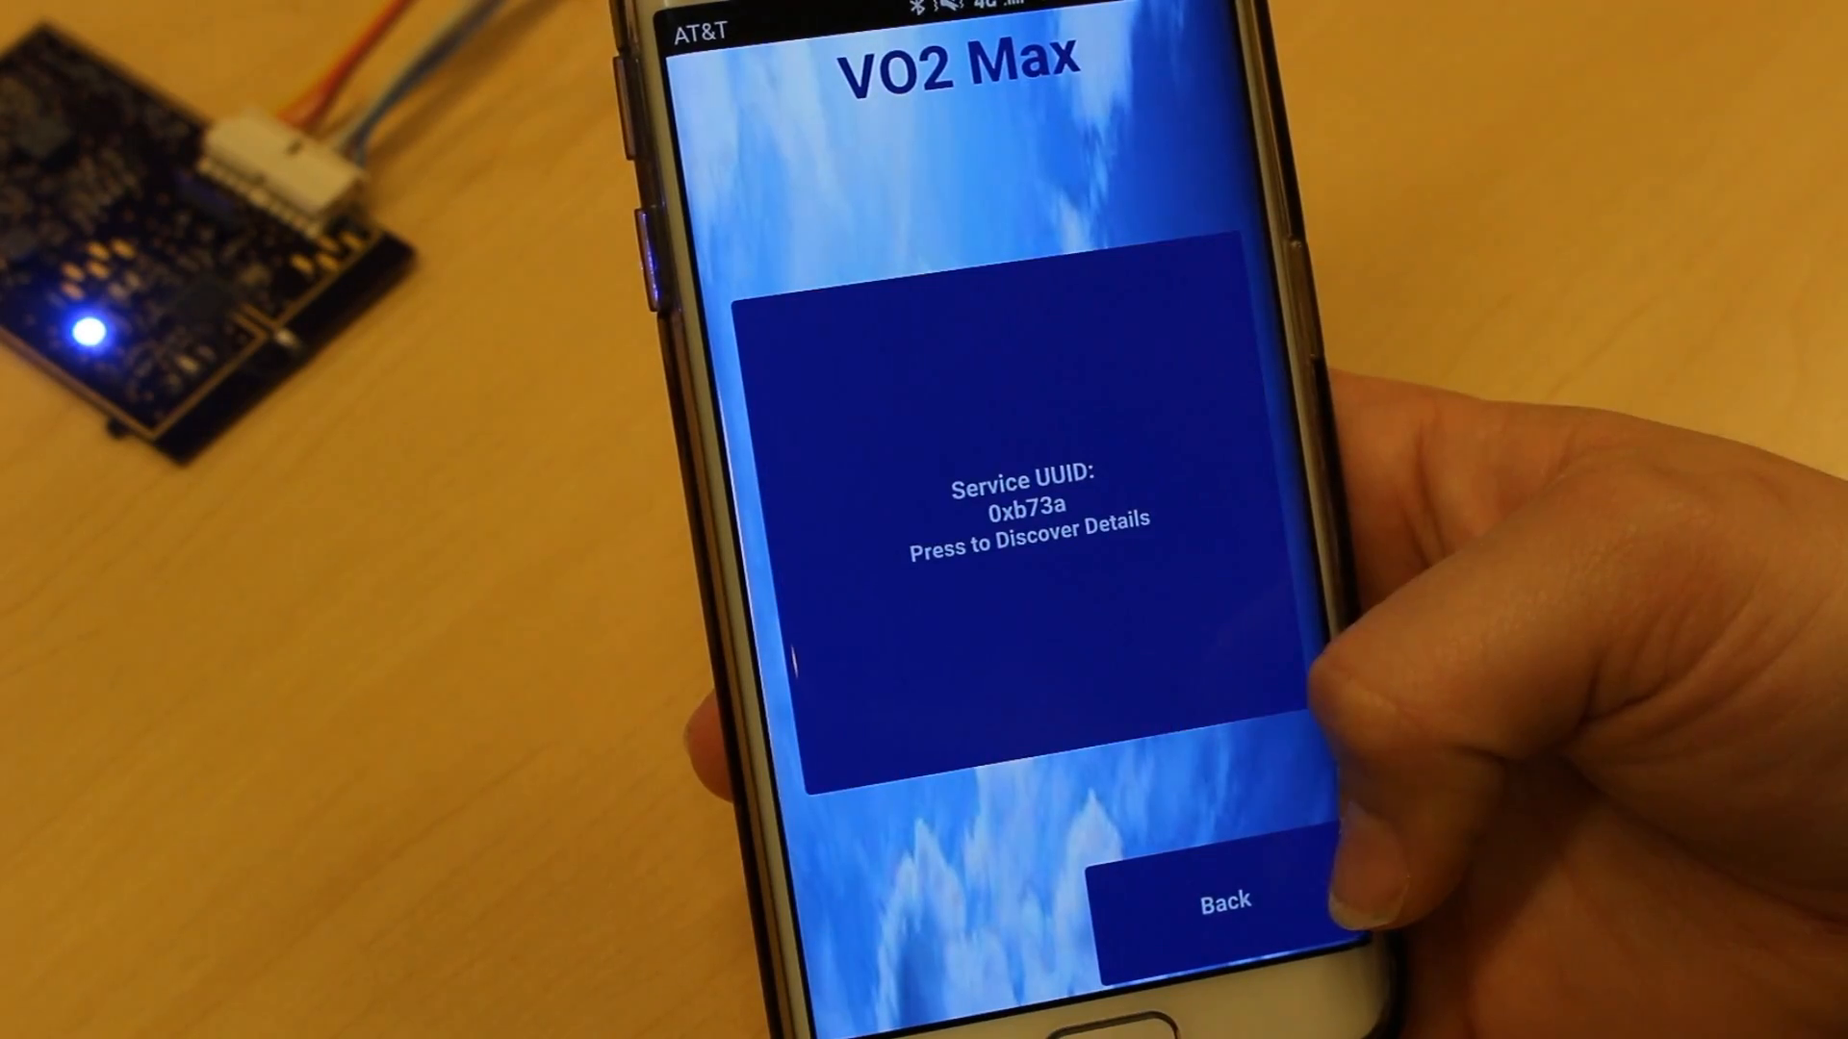
click(1023, 507)
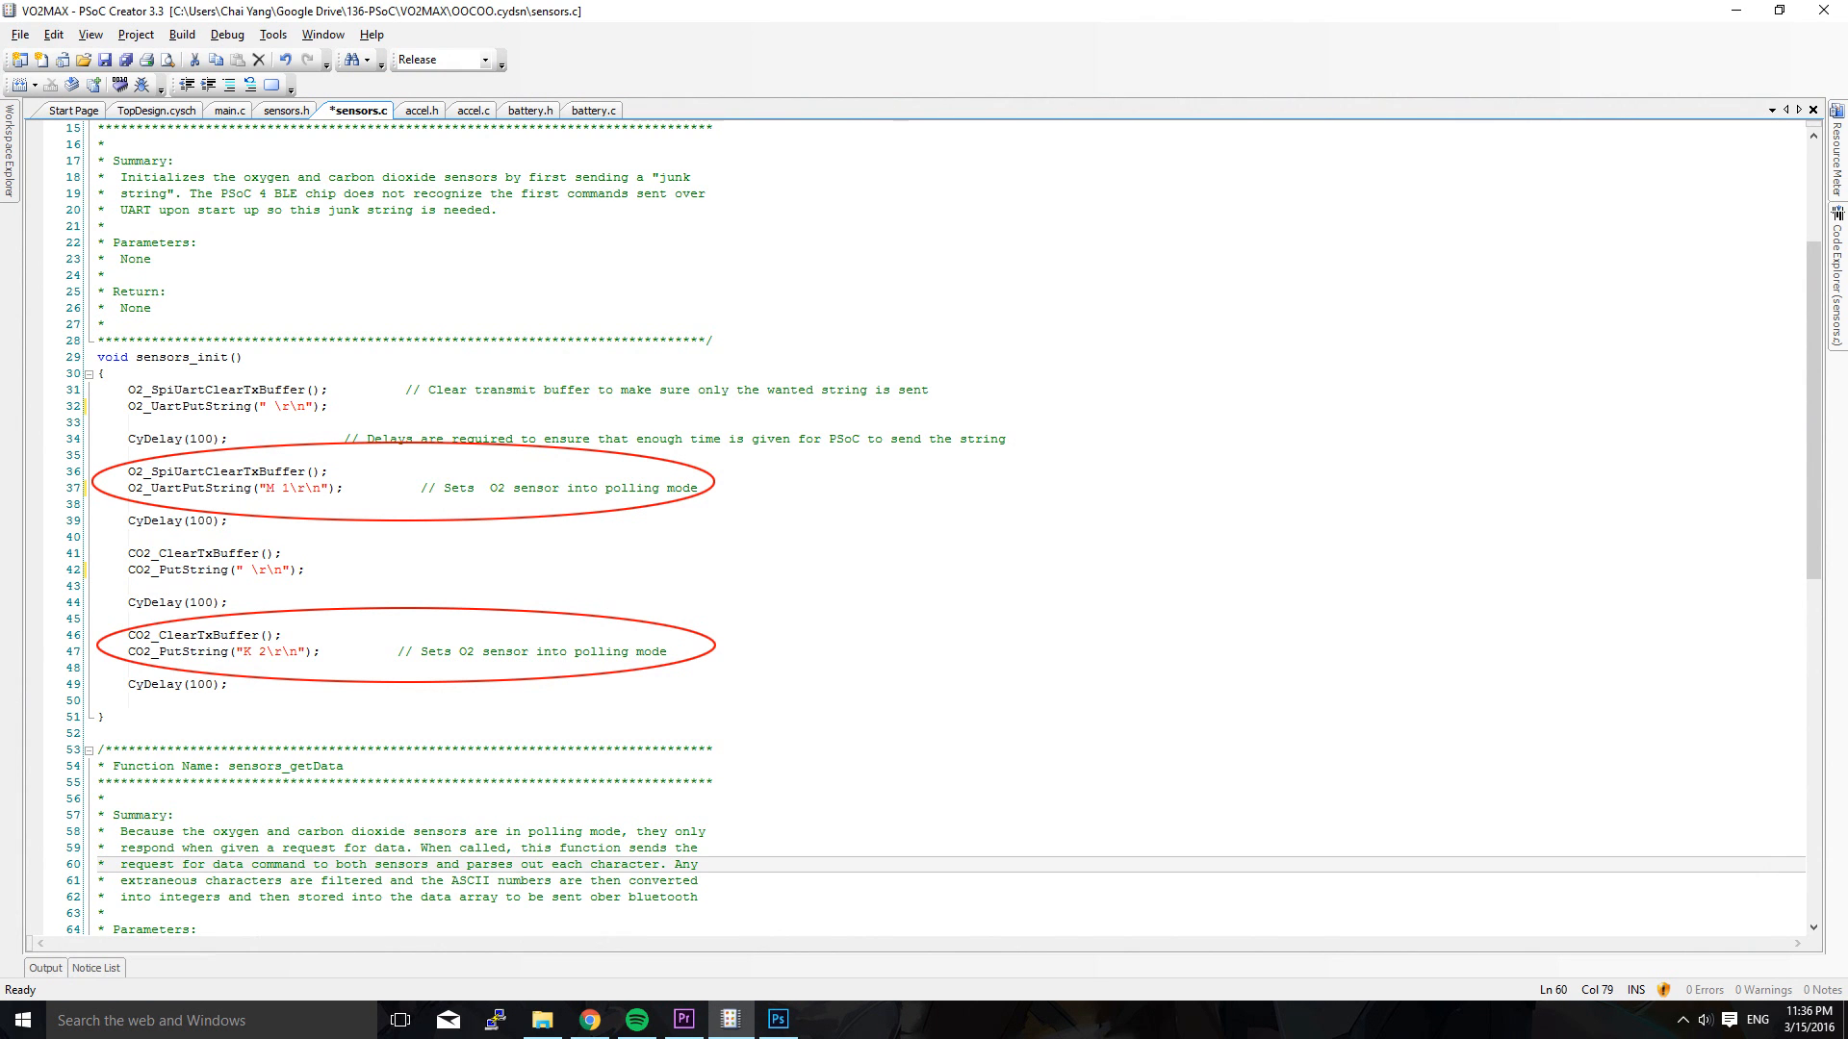
Step: View accel_Init in accel.c, then the main for loop in main.c
click(462, 110)
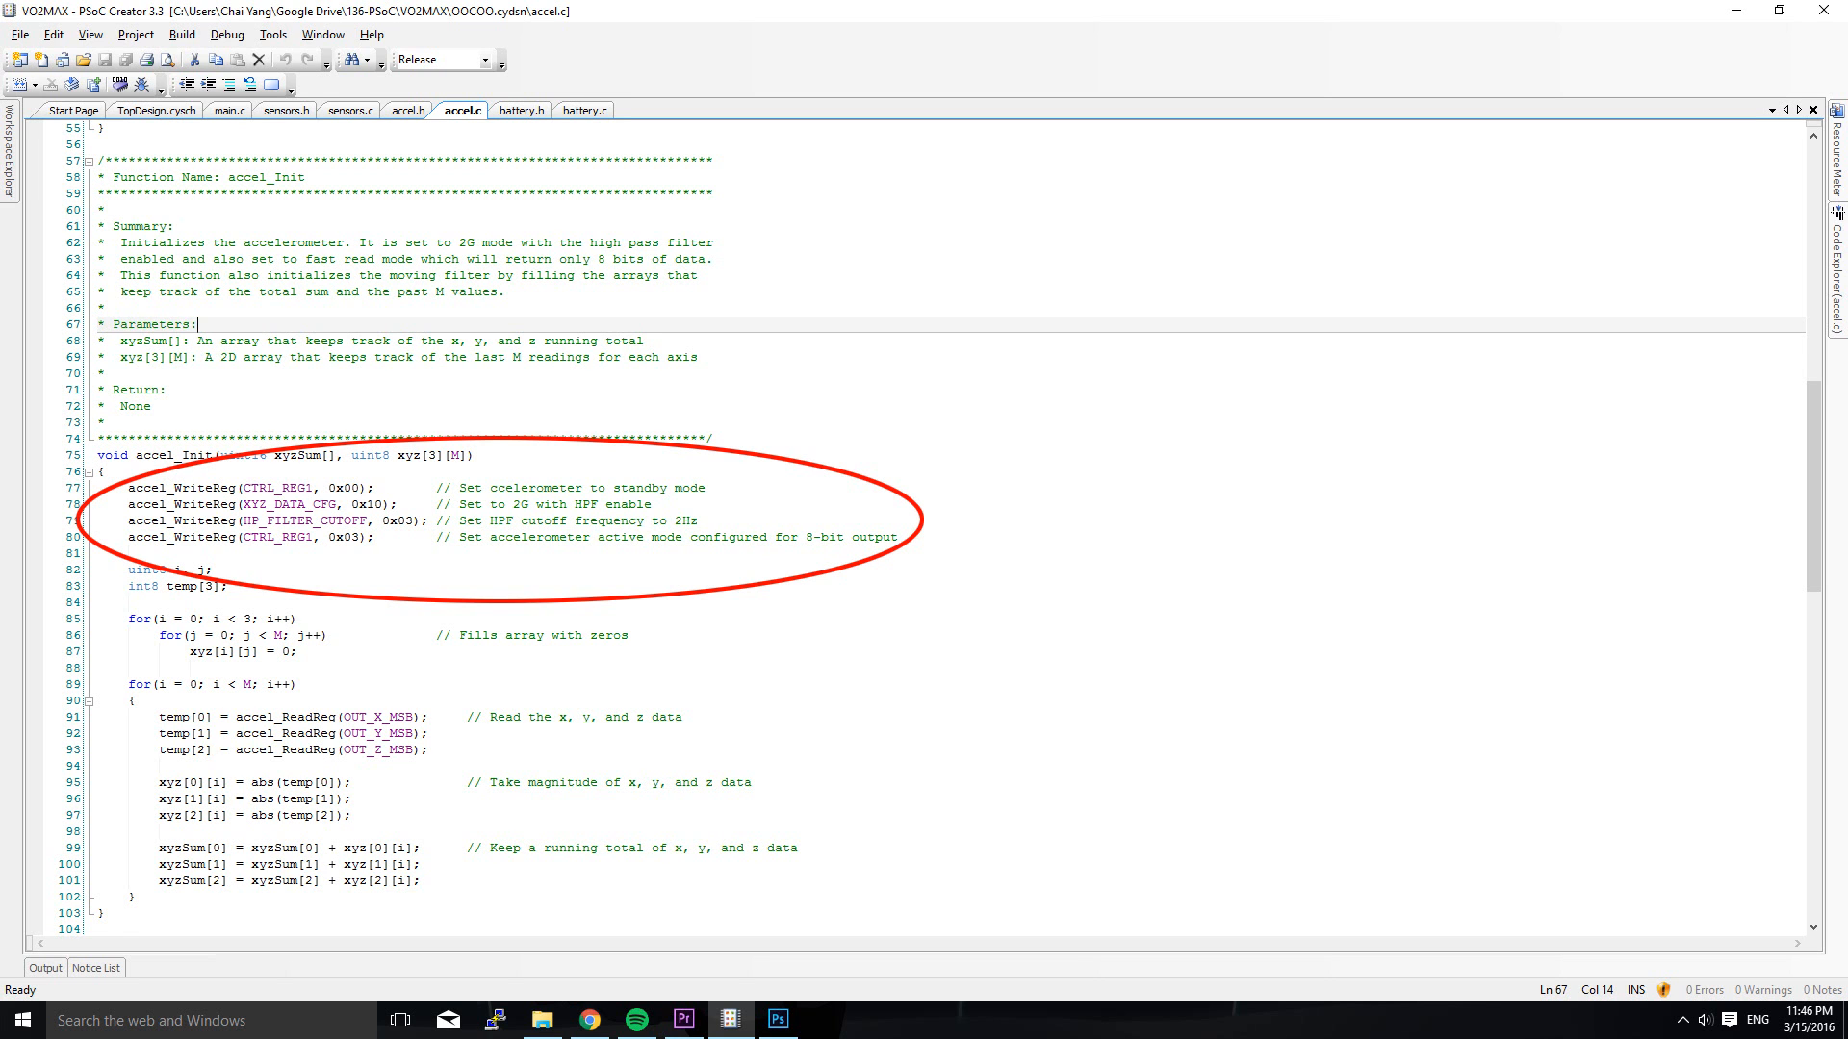
click(232, 110)
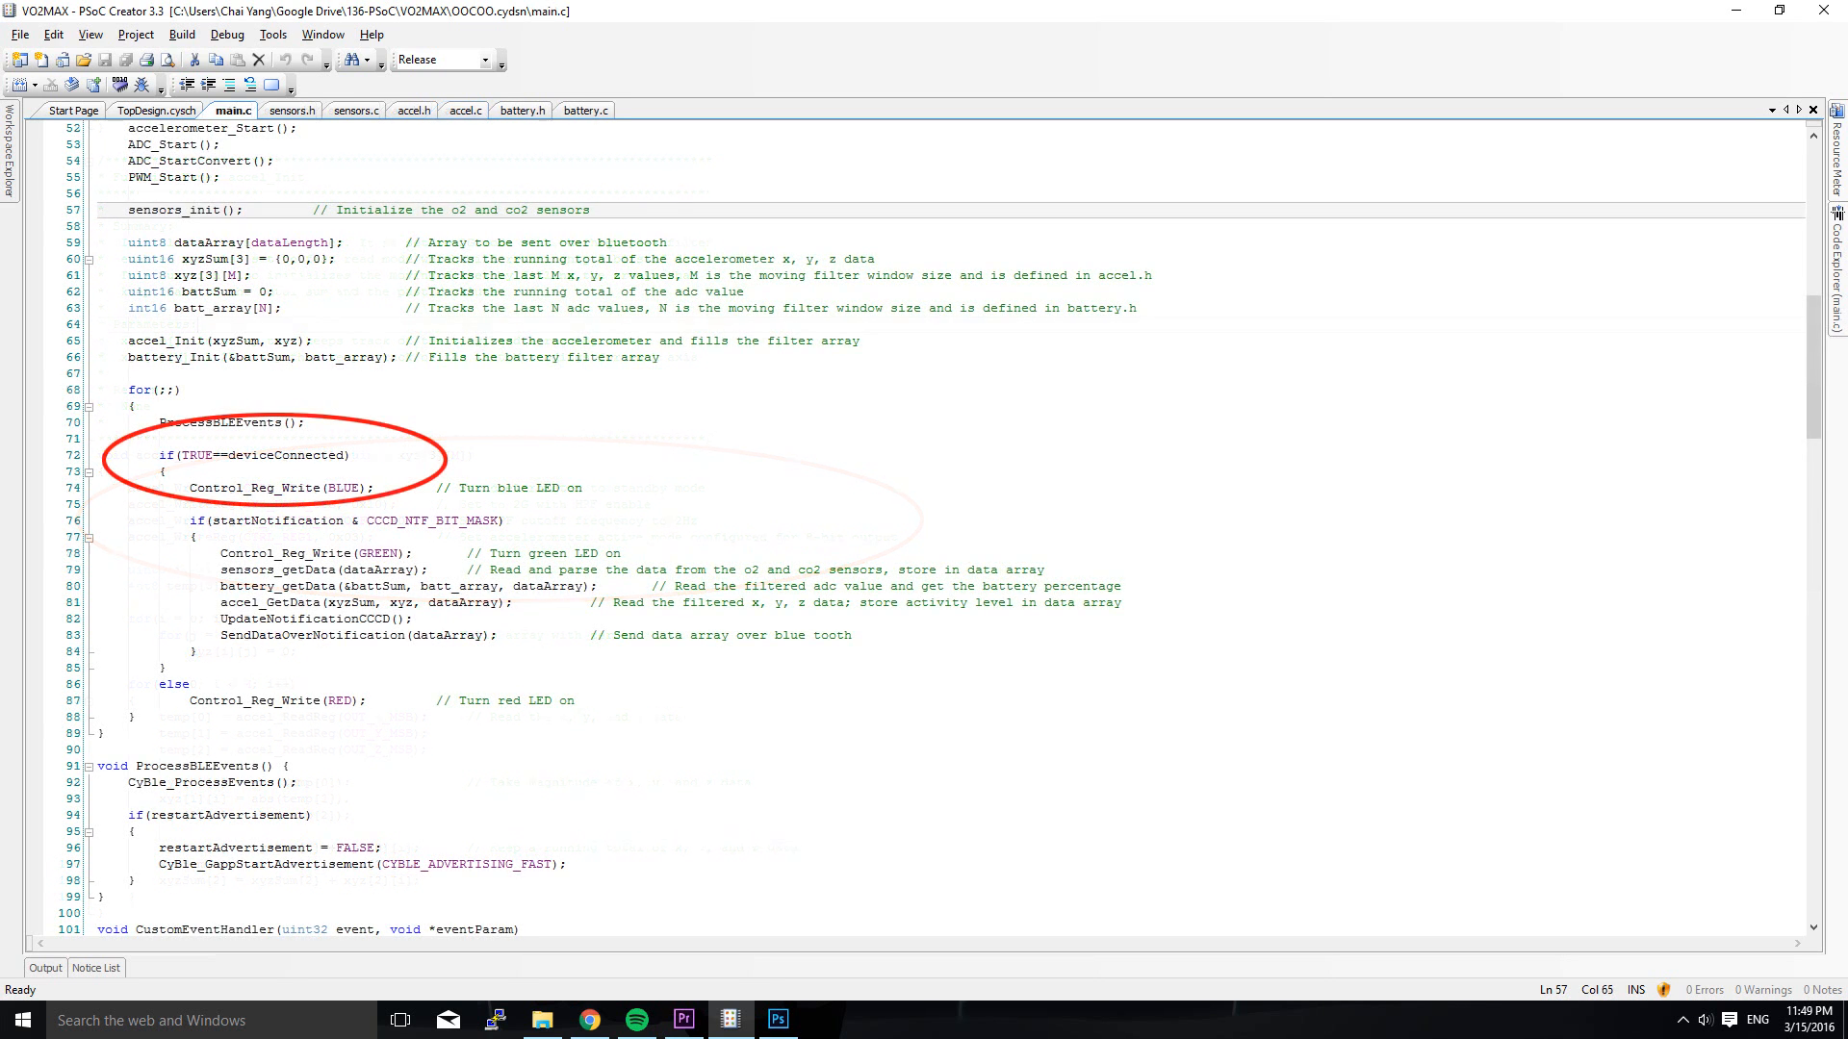